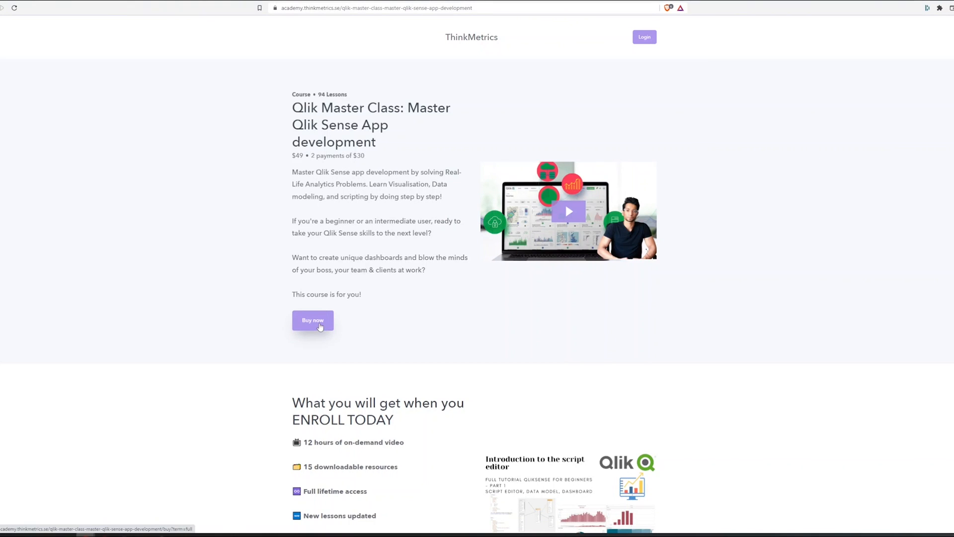
# Scroll through the table and open a Products cell's actions, dismissing them unused.
pyautogui.scroll(-3)
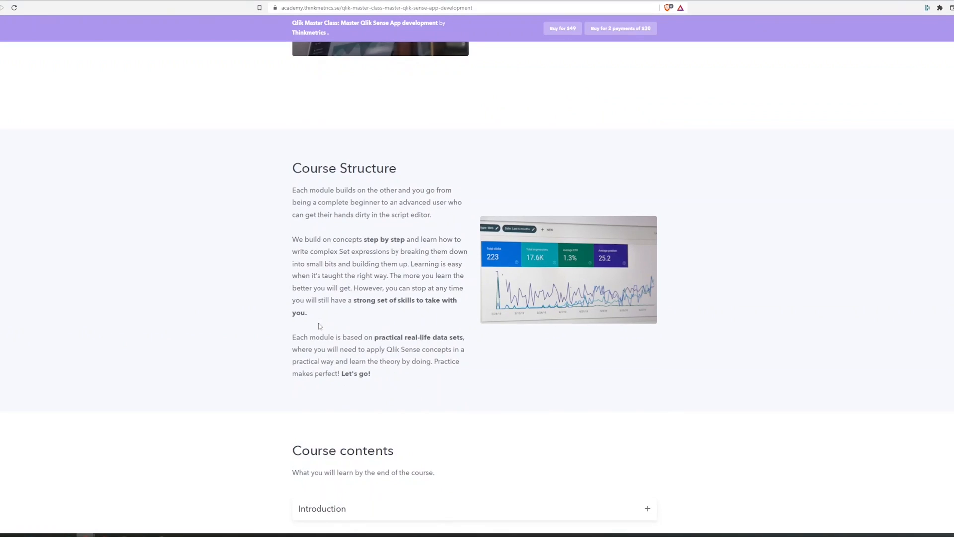
pyautogui.scroll(-3)
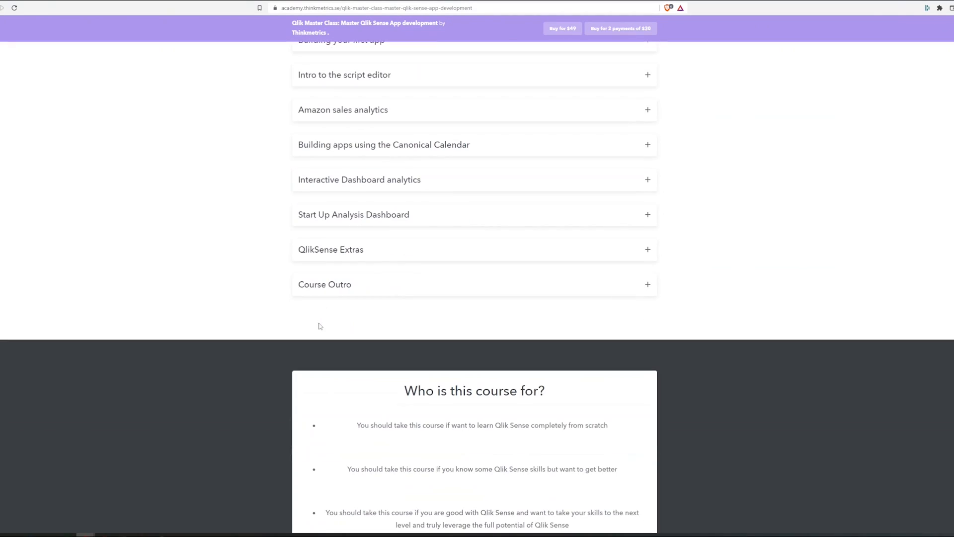
pyautogui.scroll(-3)
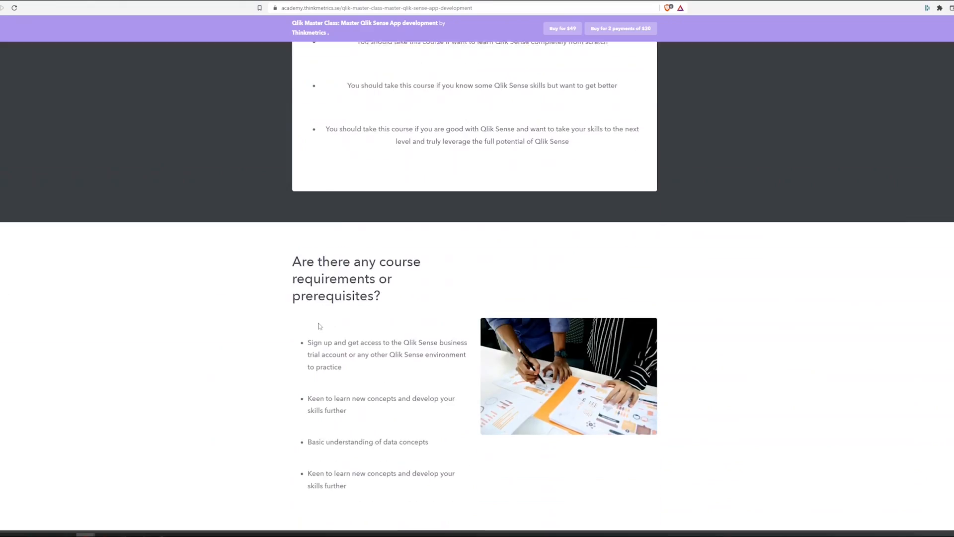
pyautogui.scroll(-3)
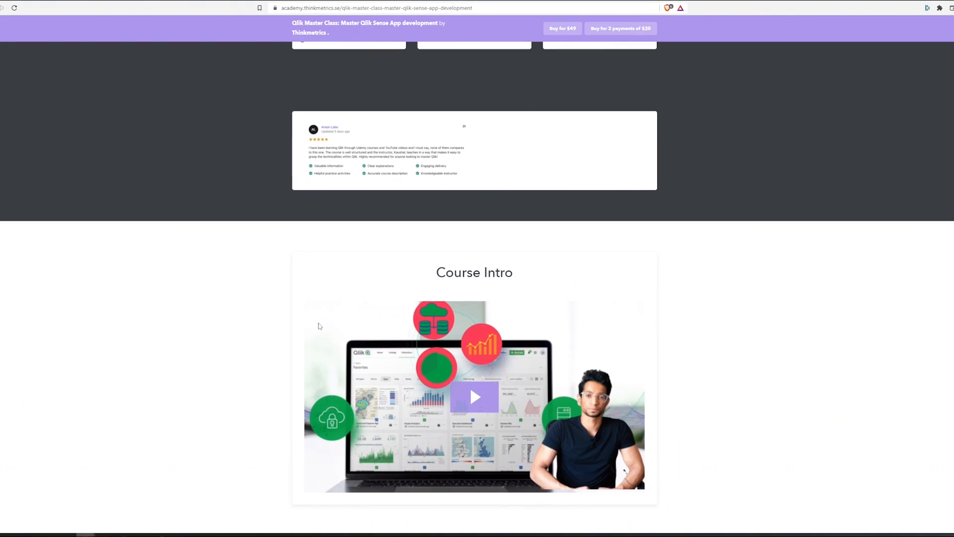
pyautogui.scroll(-3)
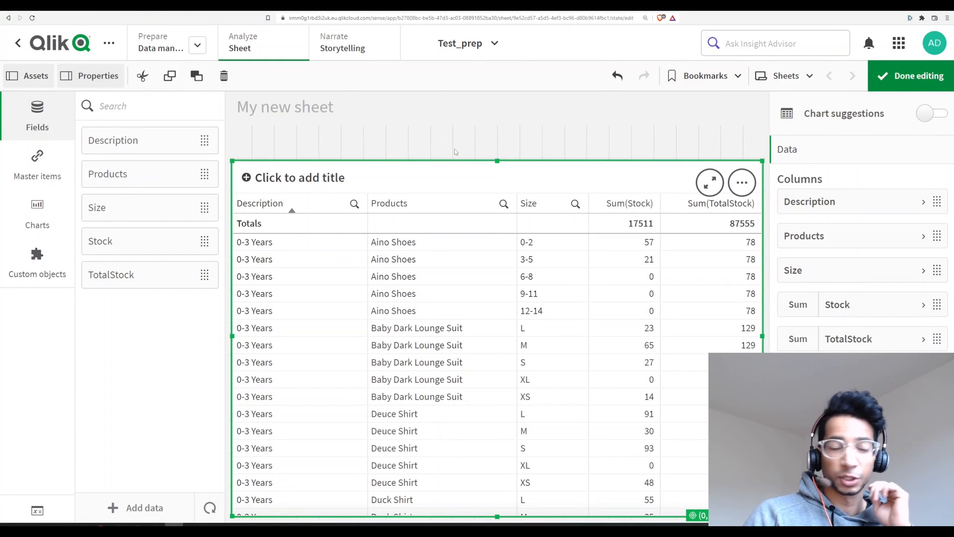
pyautogui.moveTo(436, 266)
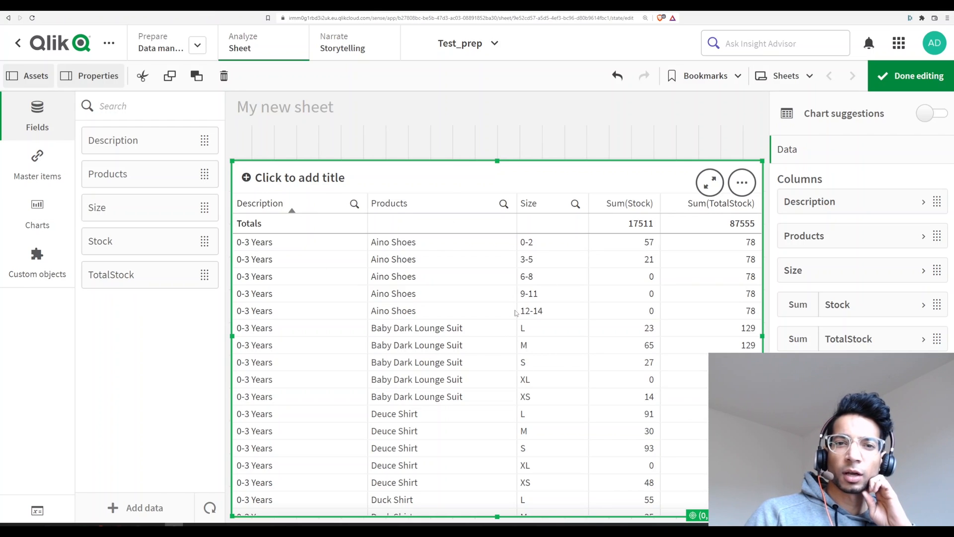
pyautogui.moveTo(390, 200)
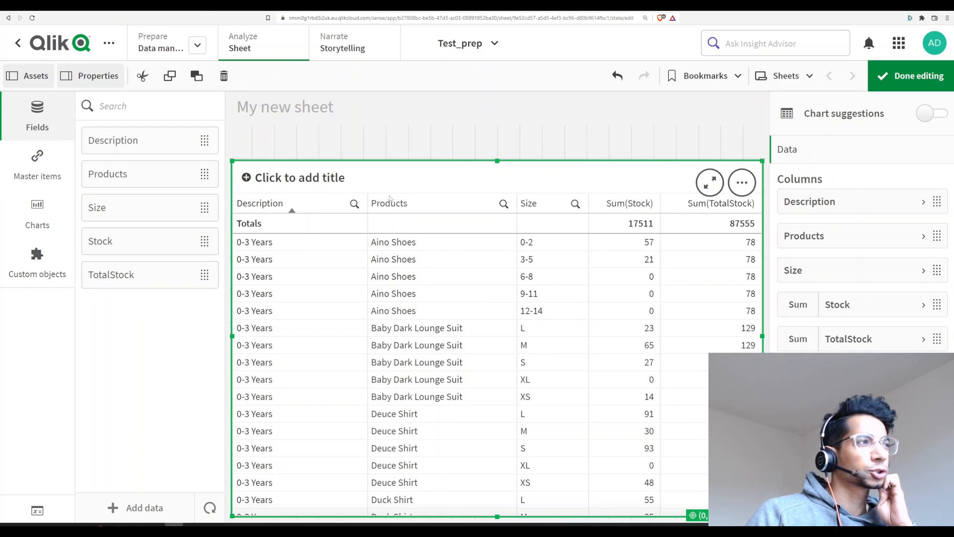
pyautogui.moveTo(436, 350)
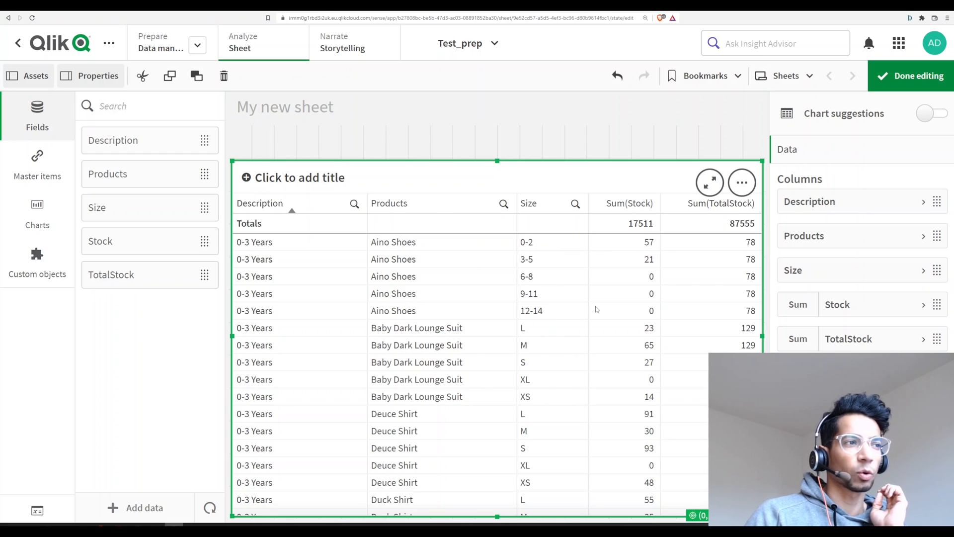
pyautogui.moveTo(453, 388)
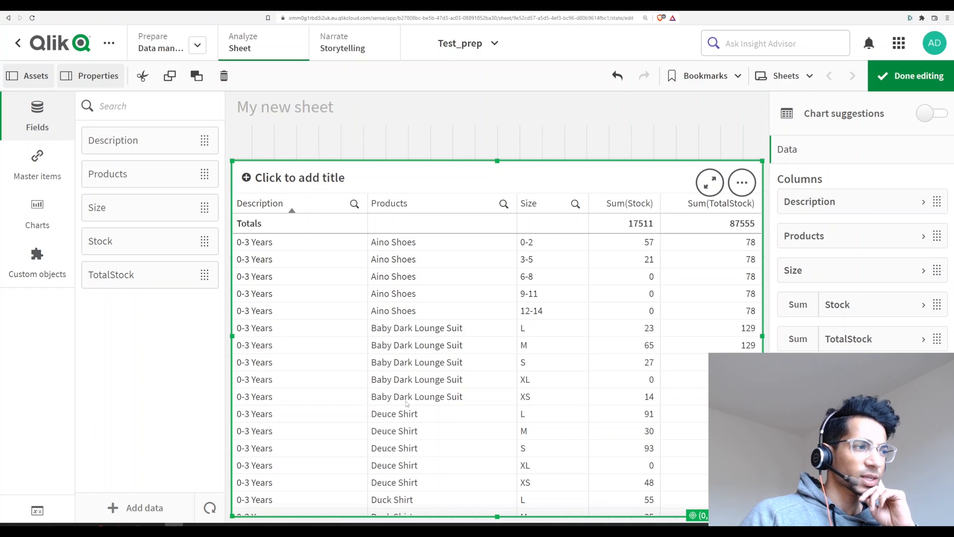
pyautogui.rightClick(393, 413)
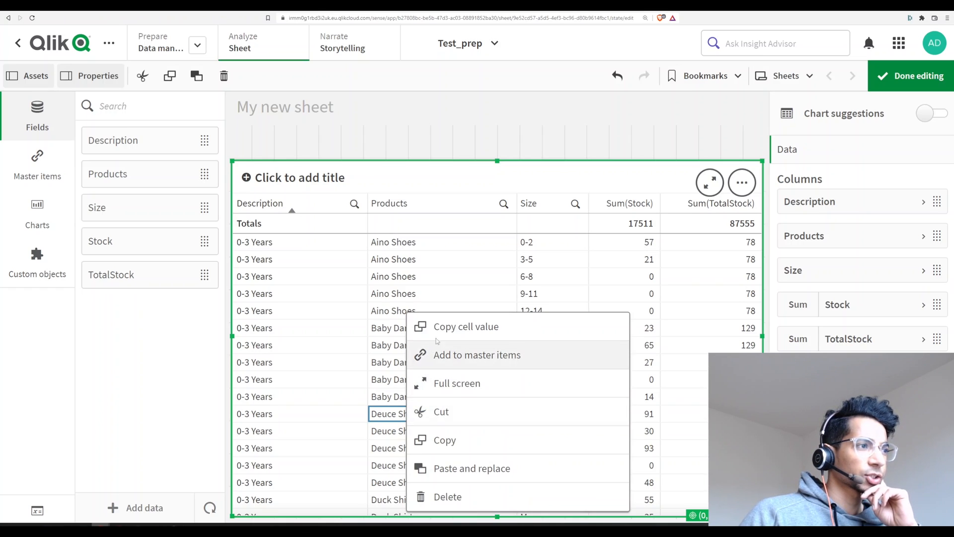
pyautogui.click(393, 414)
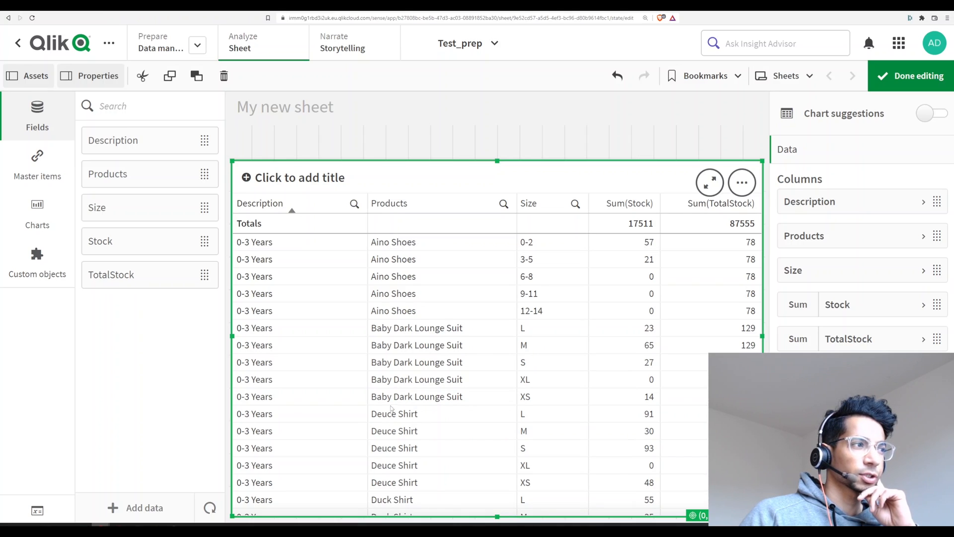
pyautogui.moveTo(554, 293)
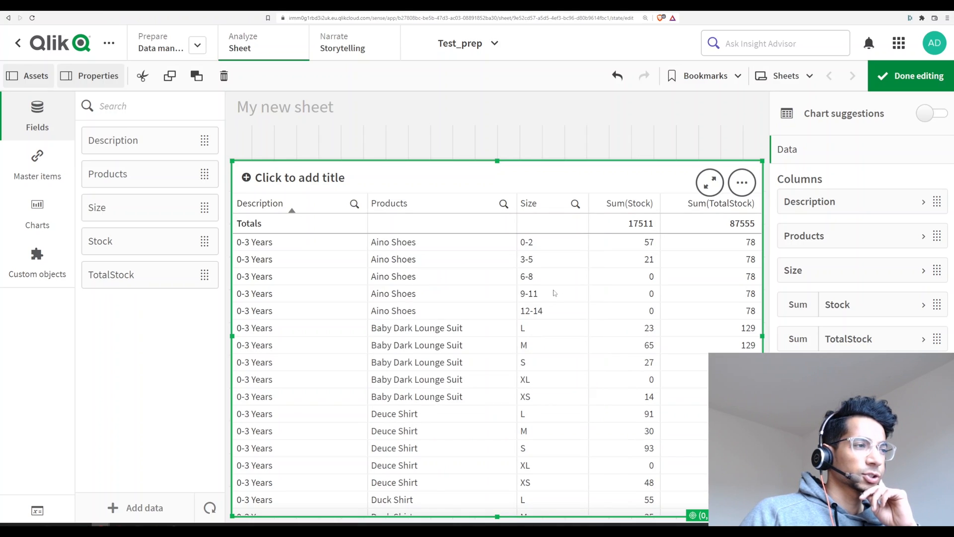
pyautogui.moveTo(808, 174)
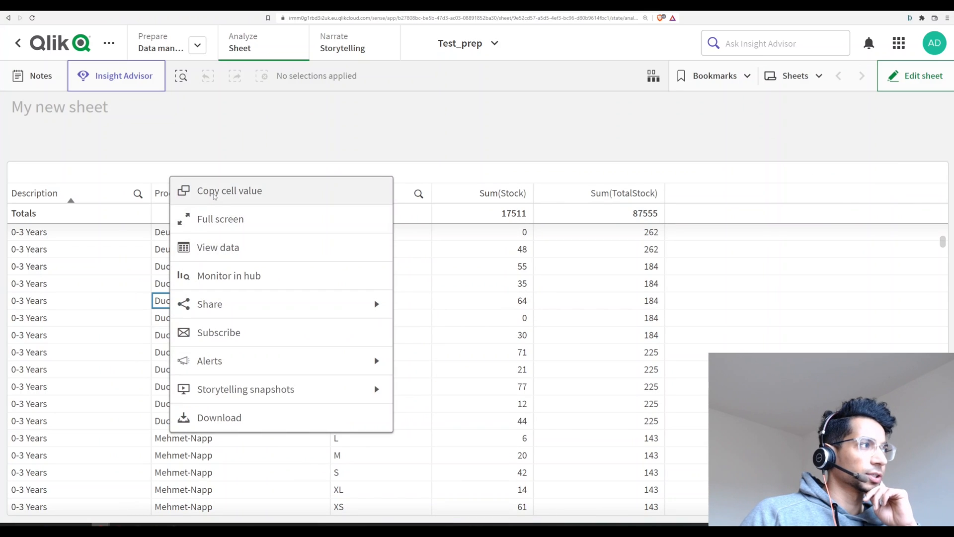
pyautogui.click(298, 307)
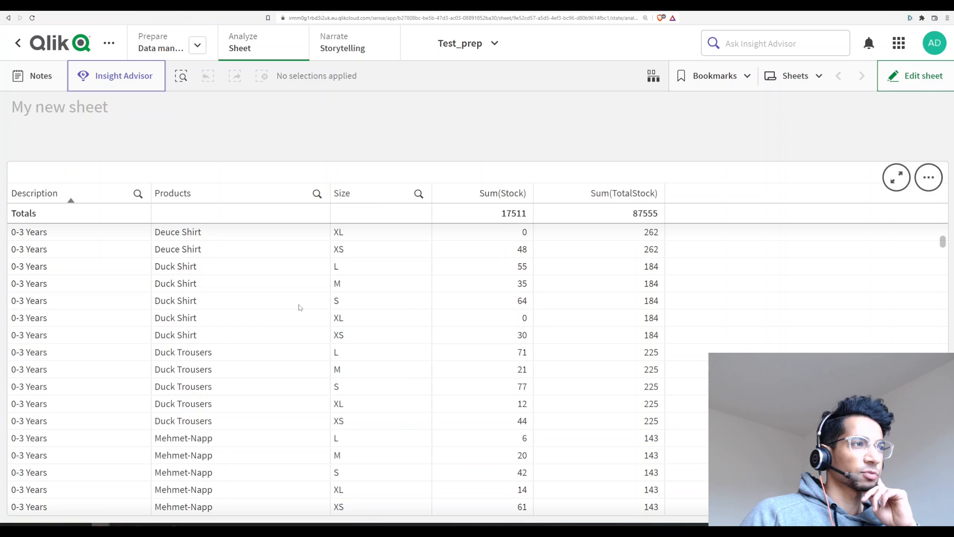
pyautogui.moveTo(154, 121)
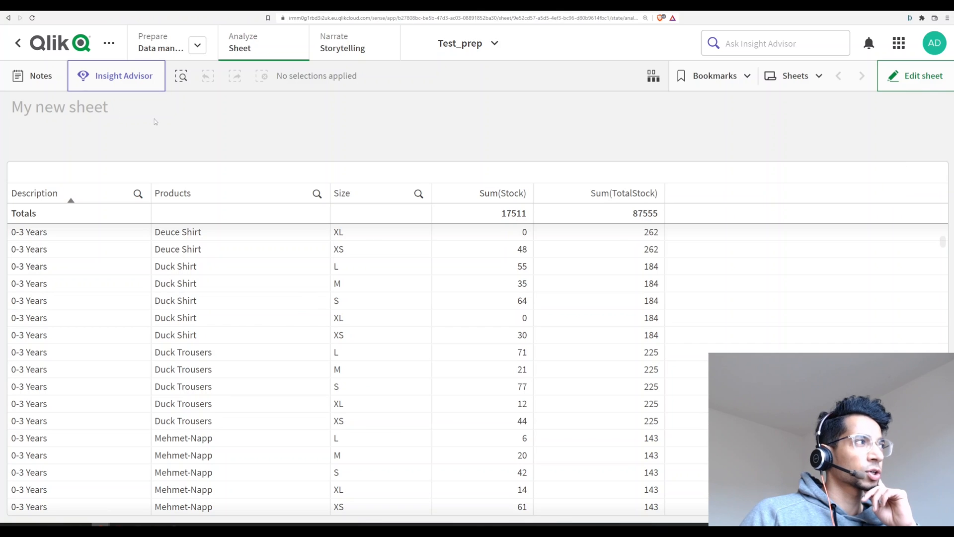
pyautogui.moveTo(378, 176)
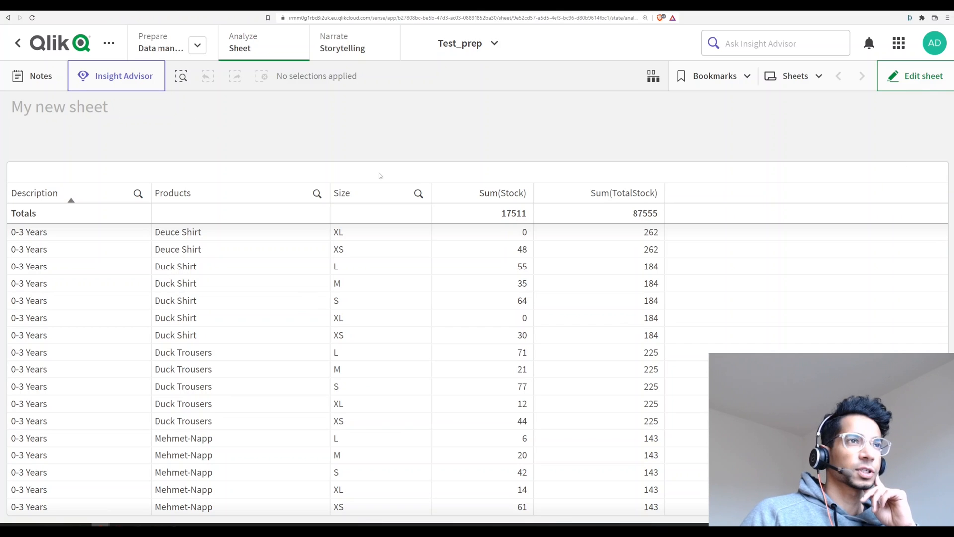
# Back in sheet editing, start a new master dimension with its field expression editor open.
pyautogui.click(116, 76)
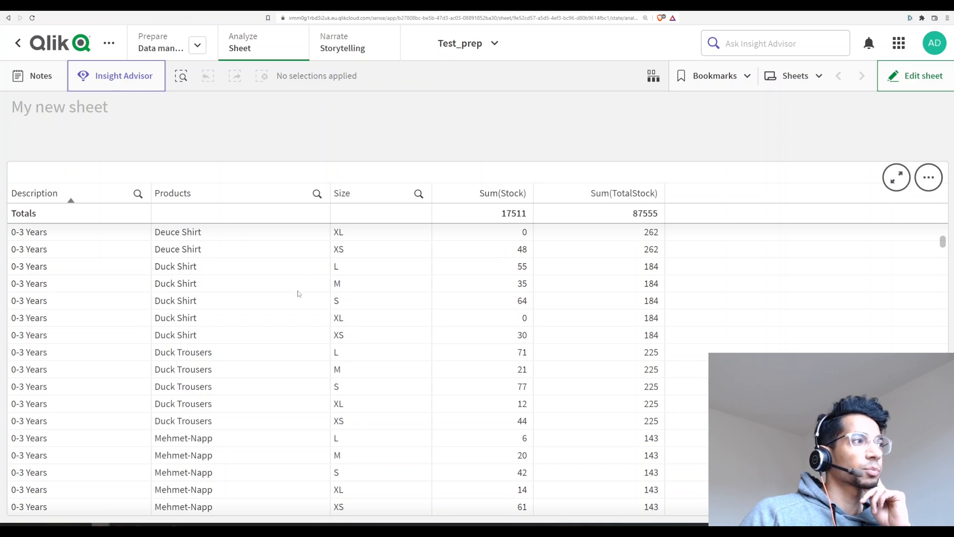
pyautogui.click(915, 75)
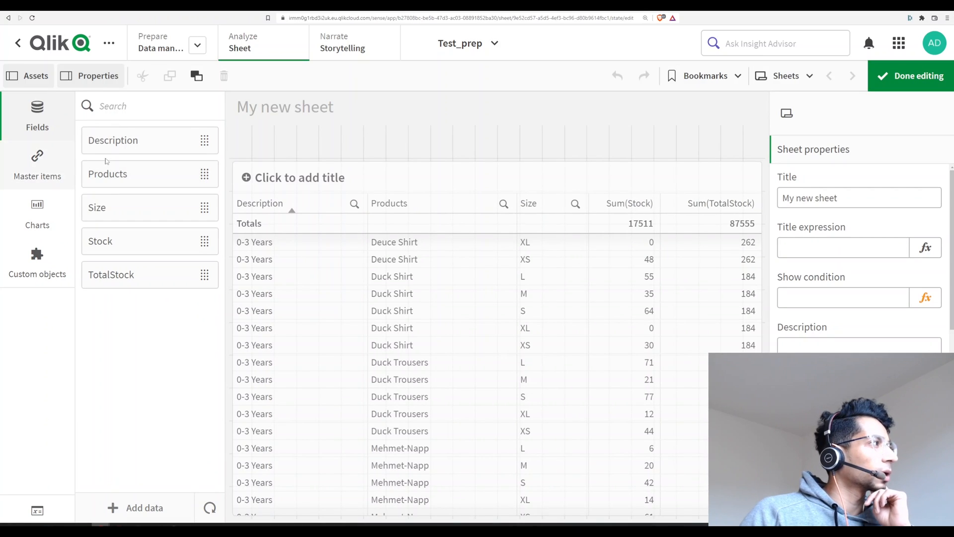
pyautogui.click(37, 164)
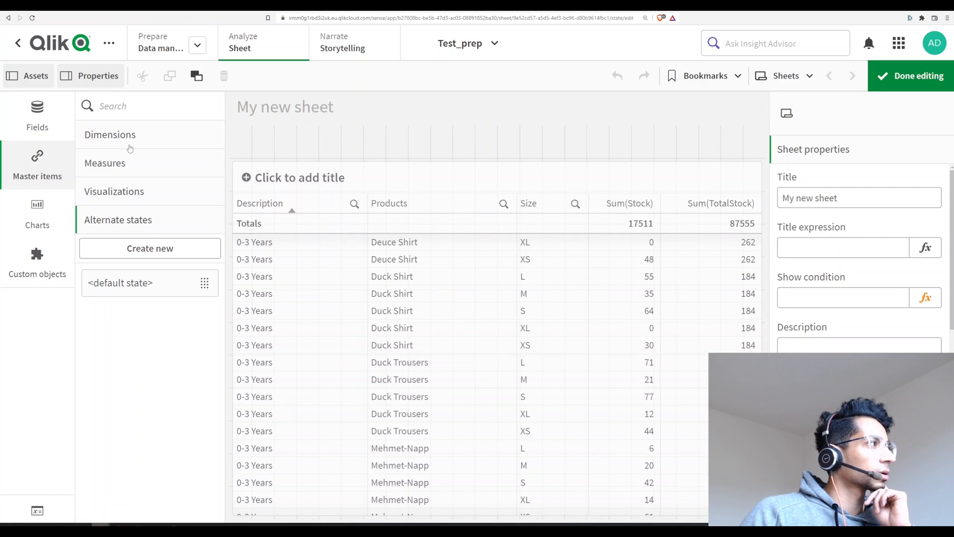
pyautogui.click(149, 249)
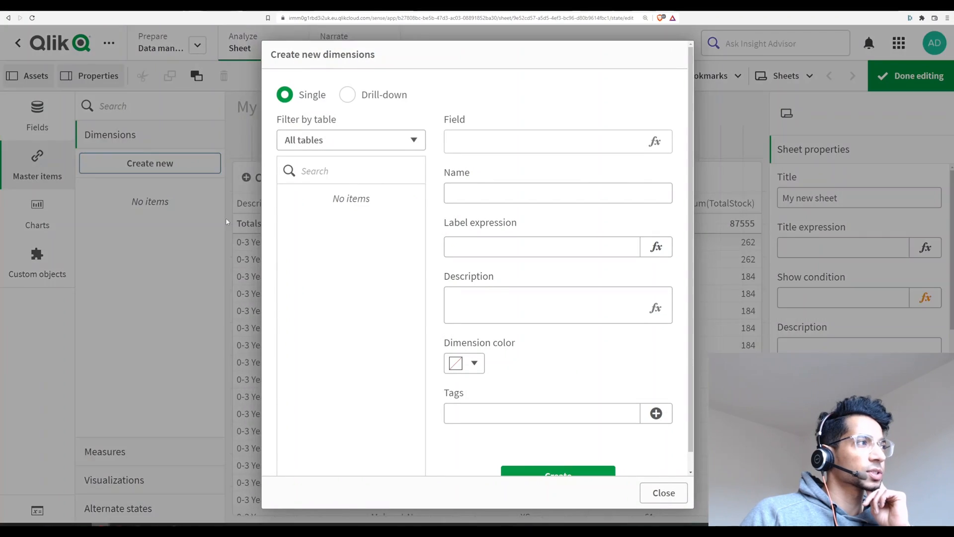
pyautogui.click(350, 140)
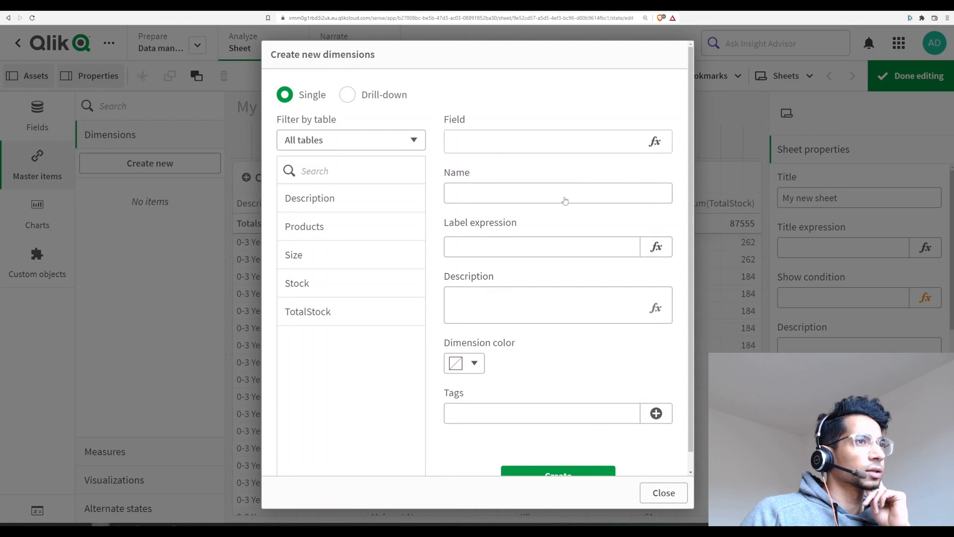
pyautogui.click(655, 141)
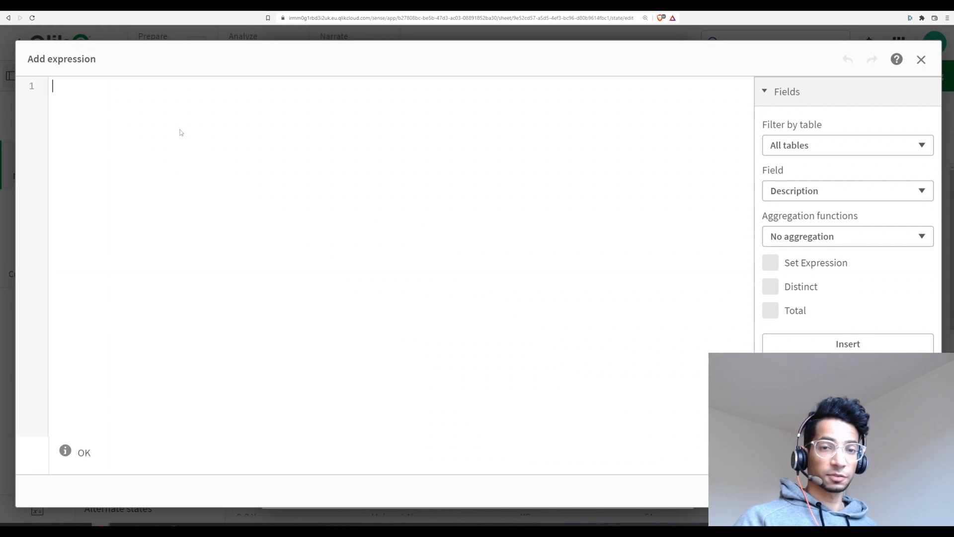
# Begin the expression with if(match(Products, 'Duck Shirt', 'Aino Shoes'...
pyautogui.write('if(')
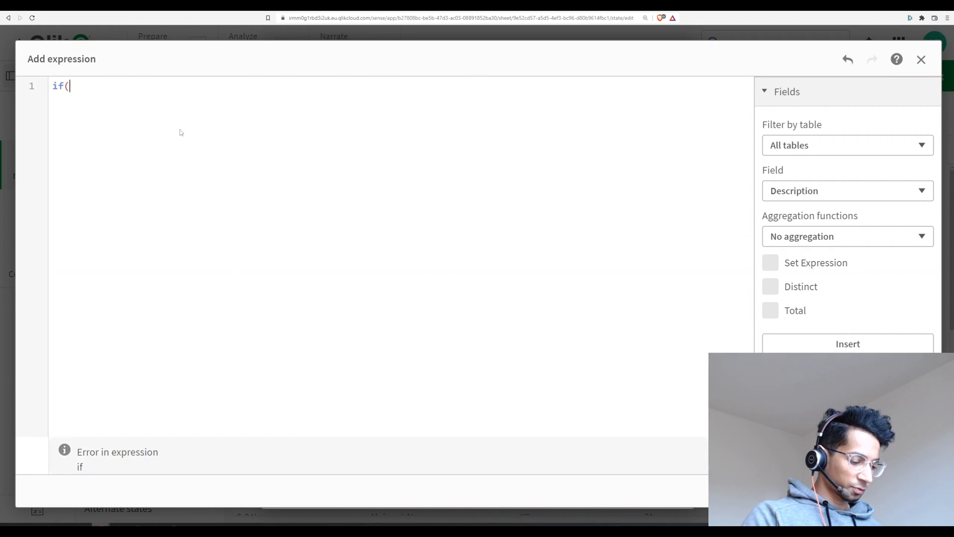
pyautogui.write('pro')
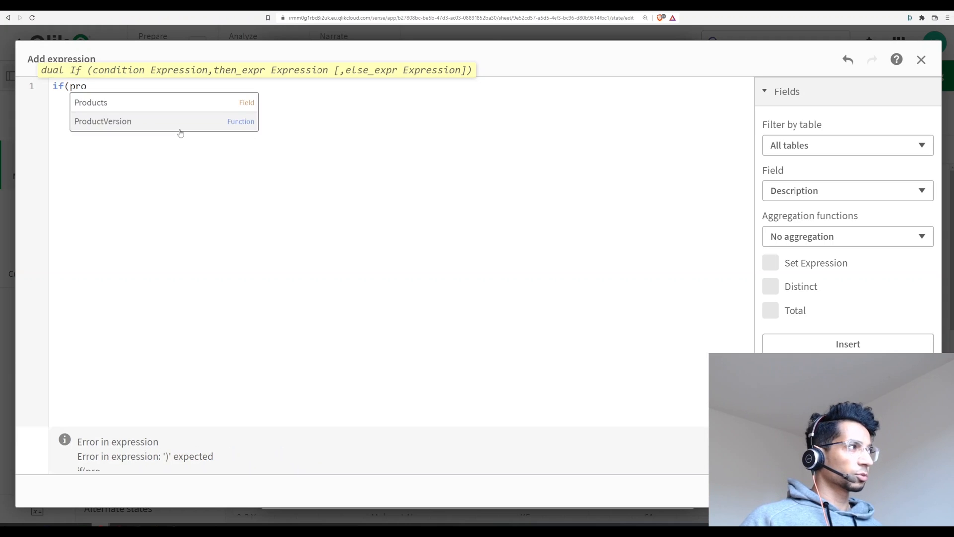
pyautogui.click(91, 102)
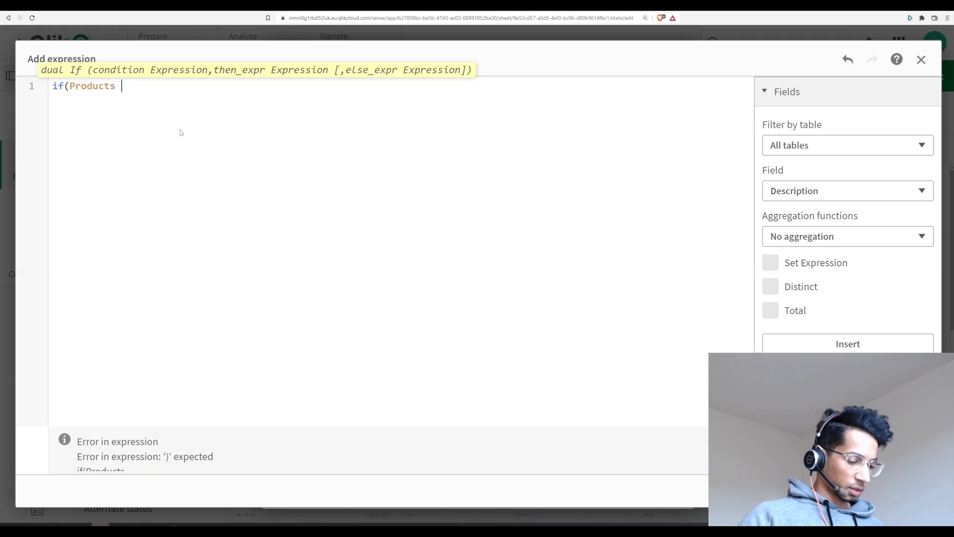
pyautogui.write("= '")
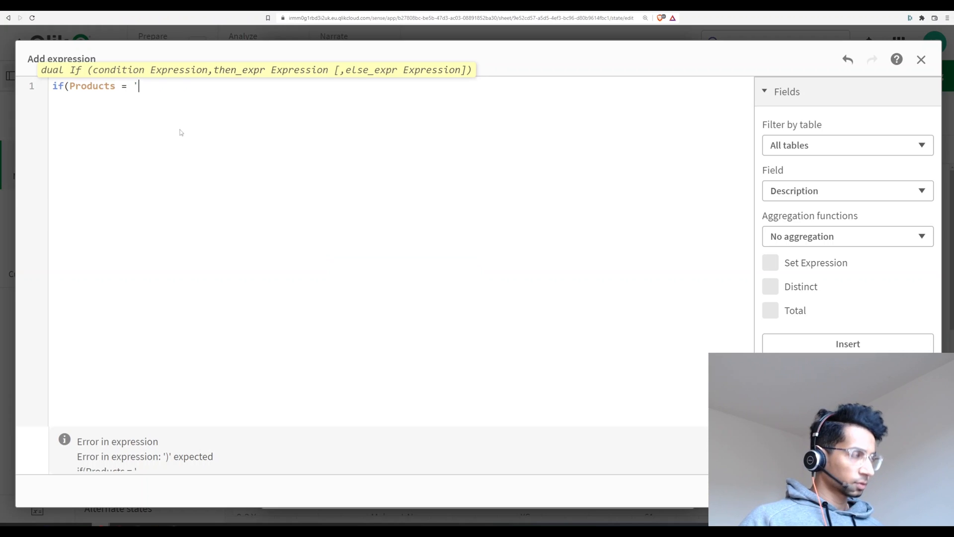
pyautogui.write('Duck Shirt')
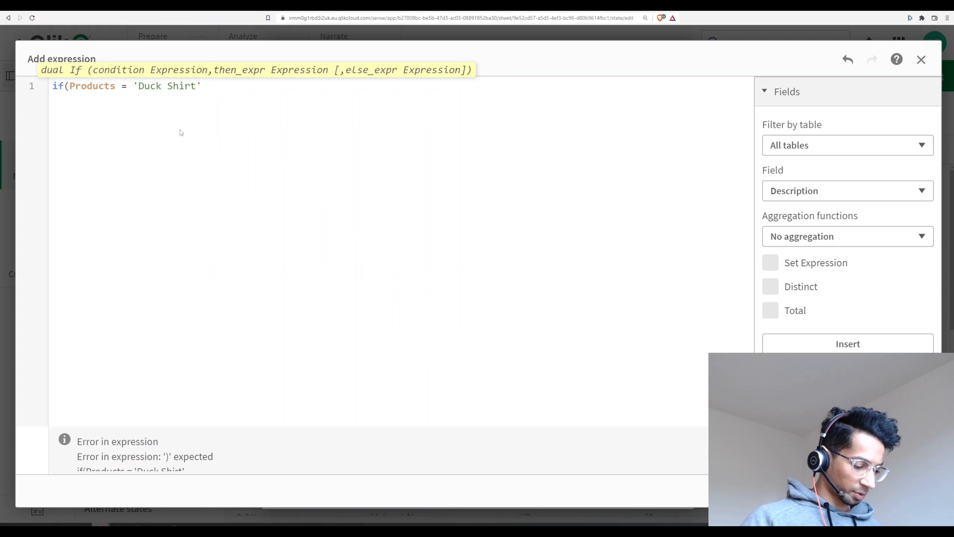
pyautogui.write('match(')
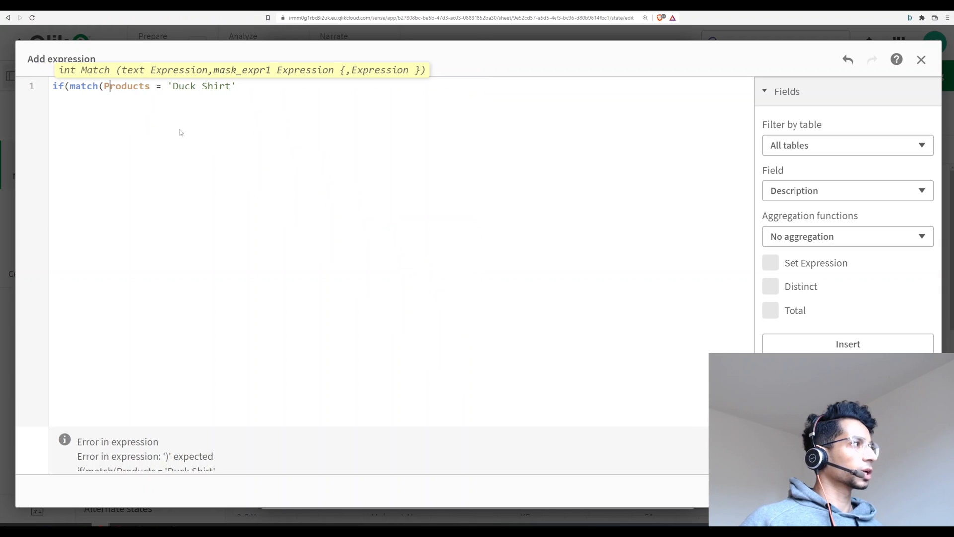
pyautogui.write(',')
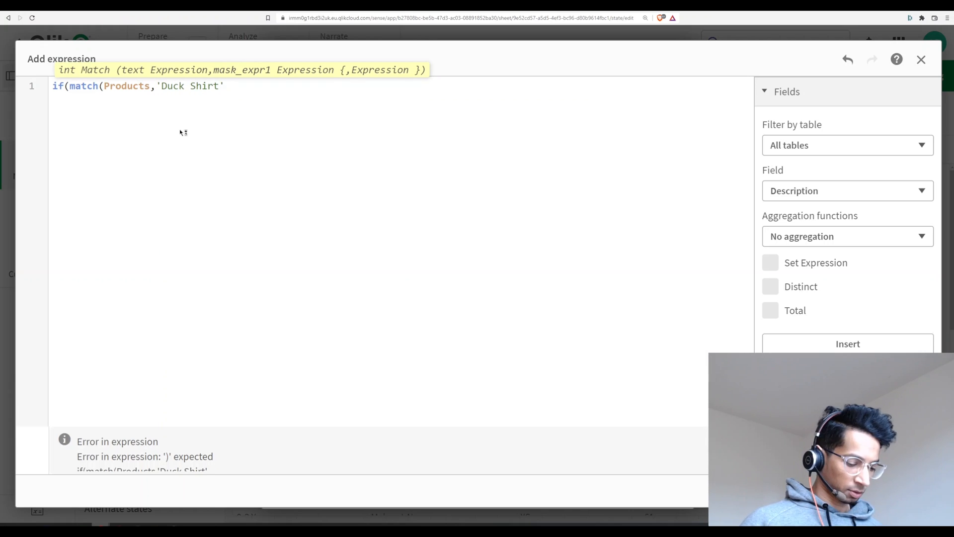
pyautogui.write(",Aino Shoes','Deuce Shirt")
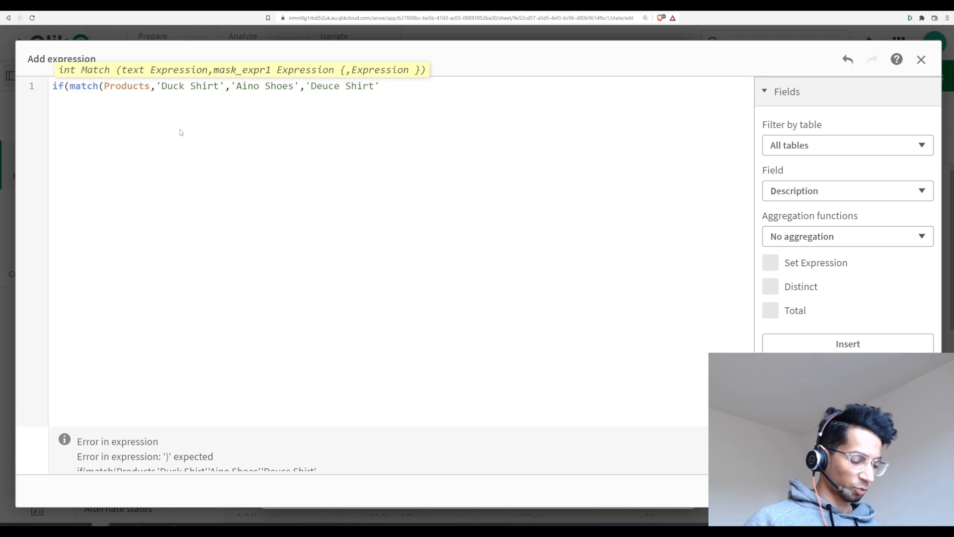
# Complete the expression so matches return Products and everything else returns null().
pyautogui.write(',')
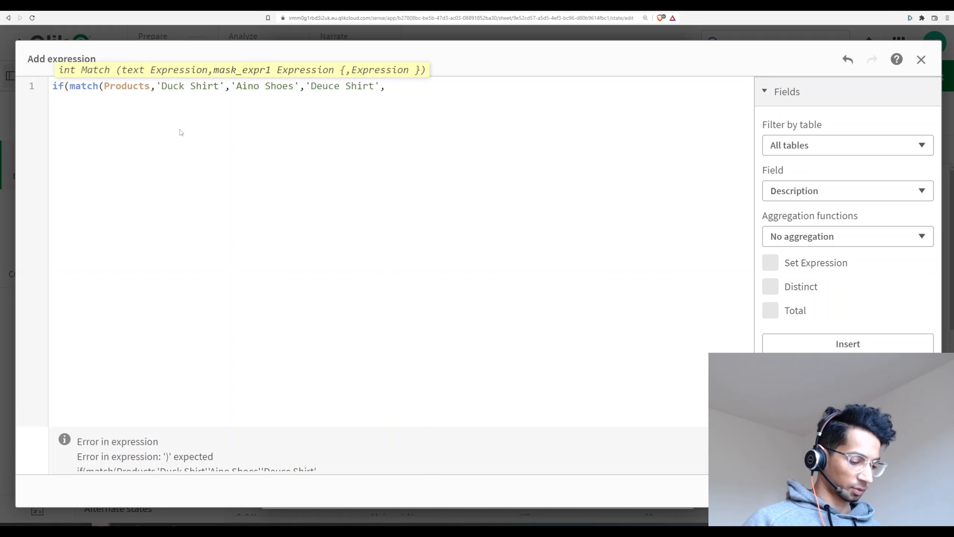
pyautogui.write('pro')
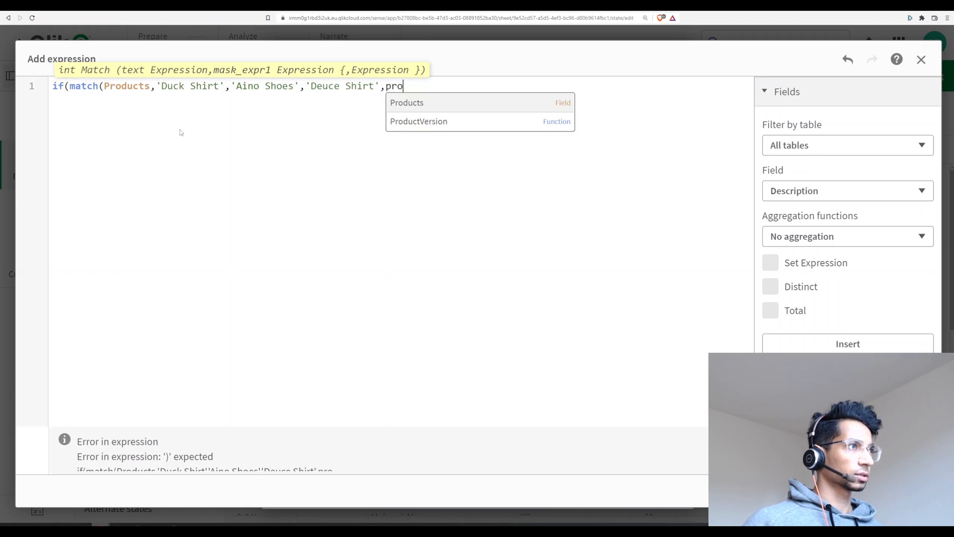
pyautogui.click(407, 102)
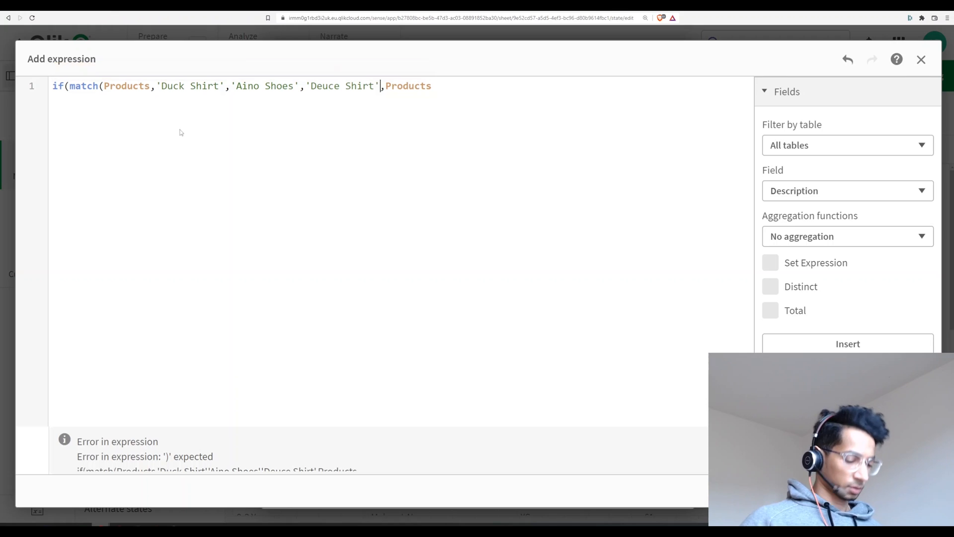
pyautogui.write(')')
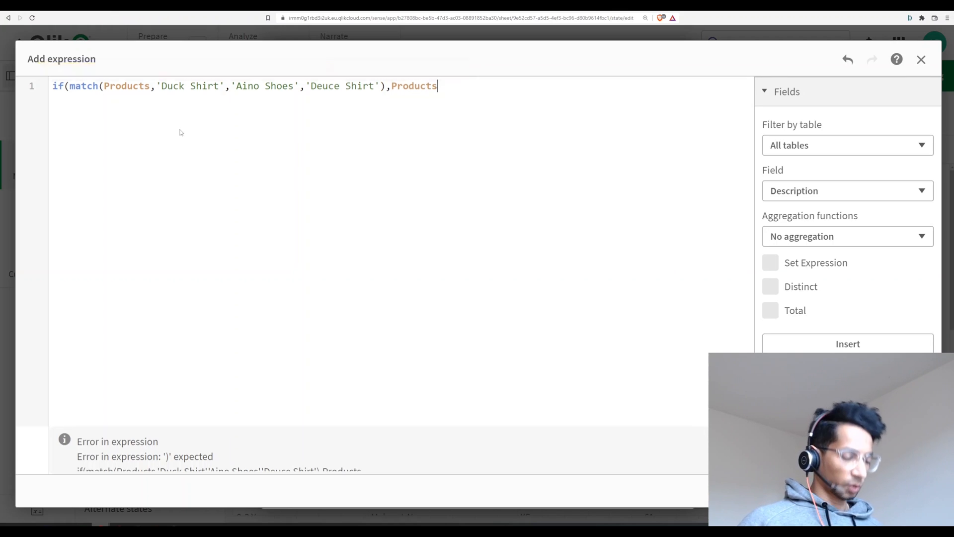
pyautogui.write(',nul')
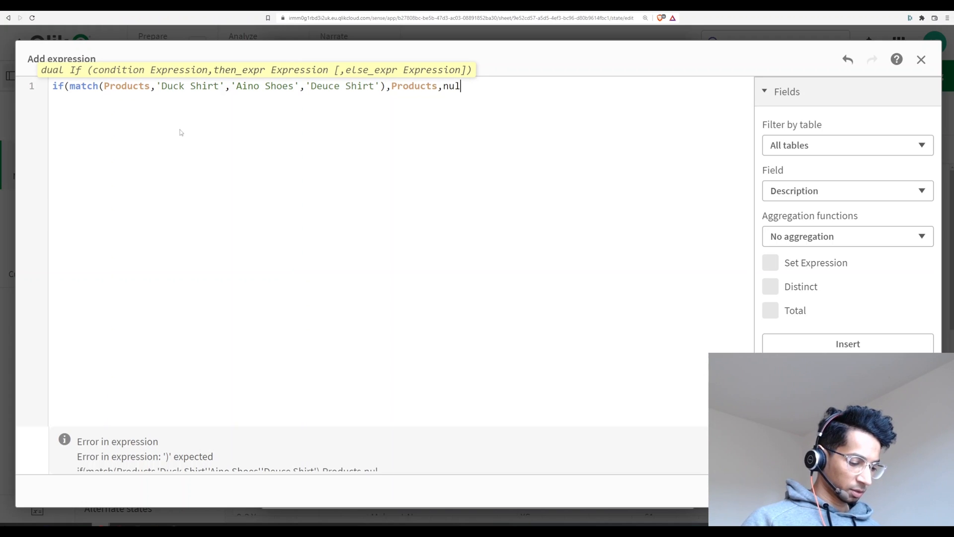
pyautogui.write('l())')
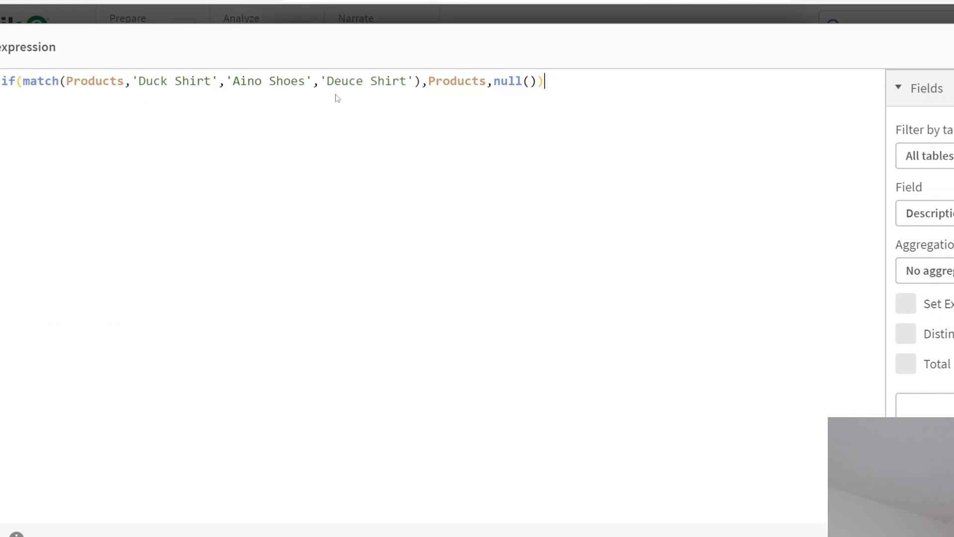
pyautogui.moveTo(396, 107)
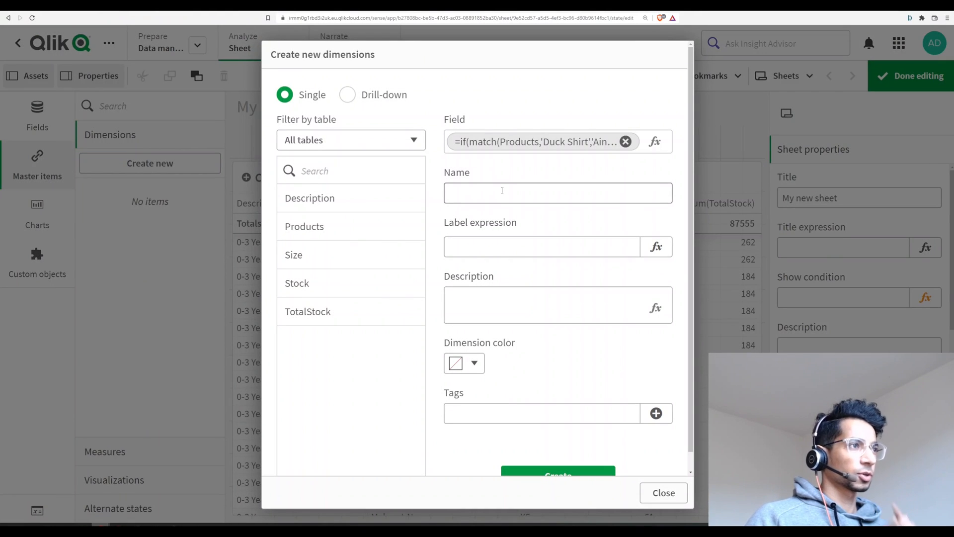
# Name the dimension 'filtered products', create it, and close the window.
pyautogui.write('f')
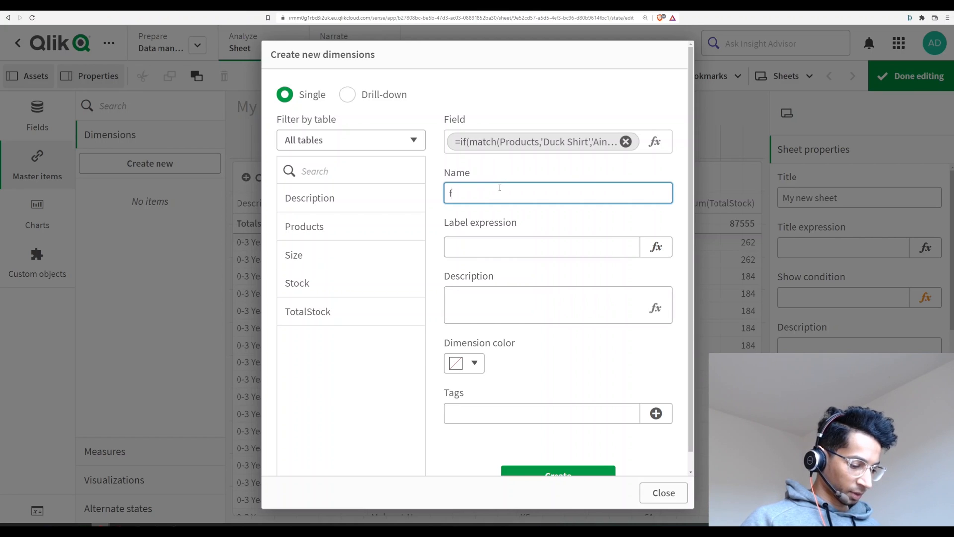
pyautogui.write('iltered products')
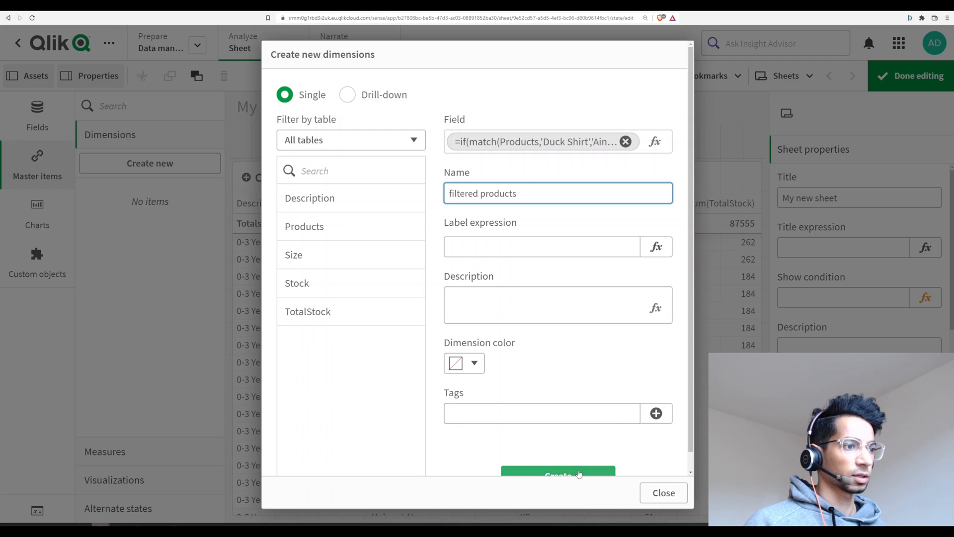
pyautogui.click(557, 472)
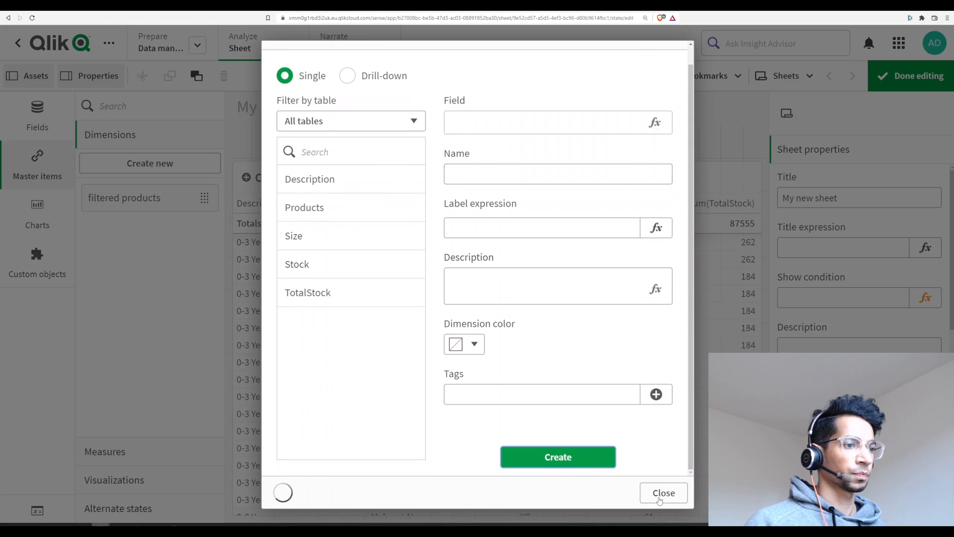
pyautogui.click(663, 493)
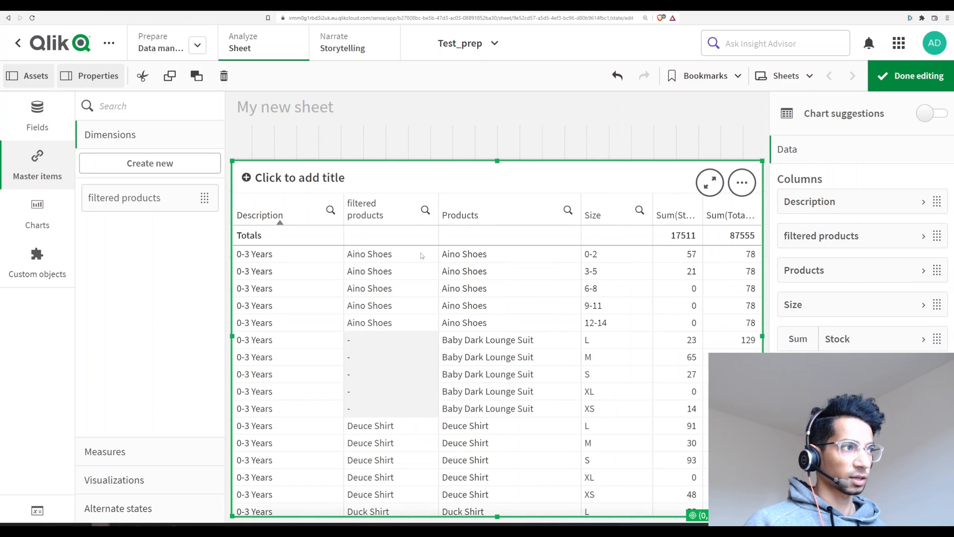
pyautogui.moveTo(463, 300)
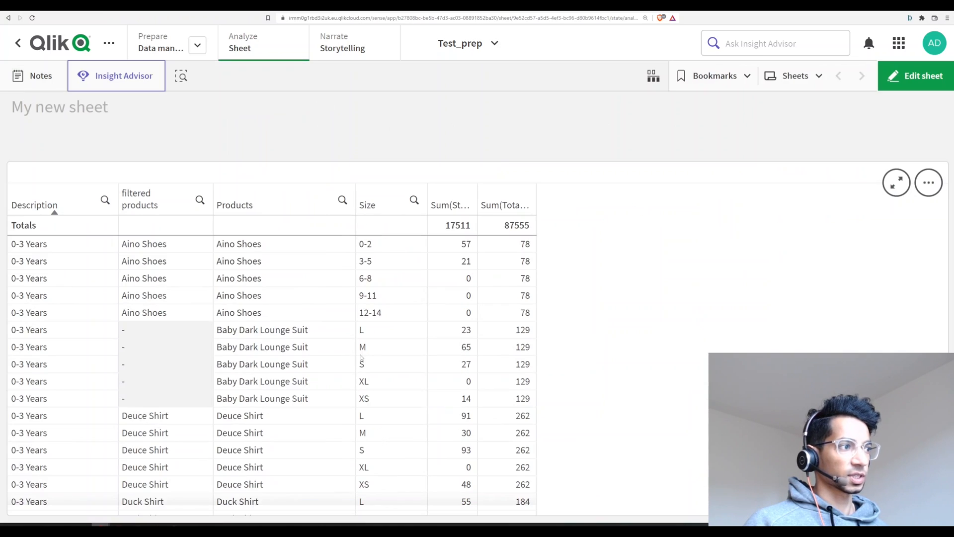
# Scroll the table to check the filtered products column, then resume sheet editing.
pyautogui.scroll(-3)
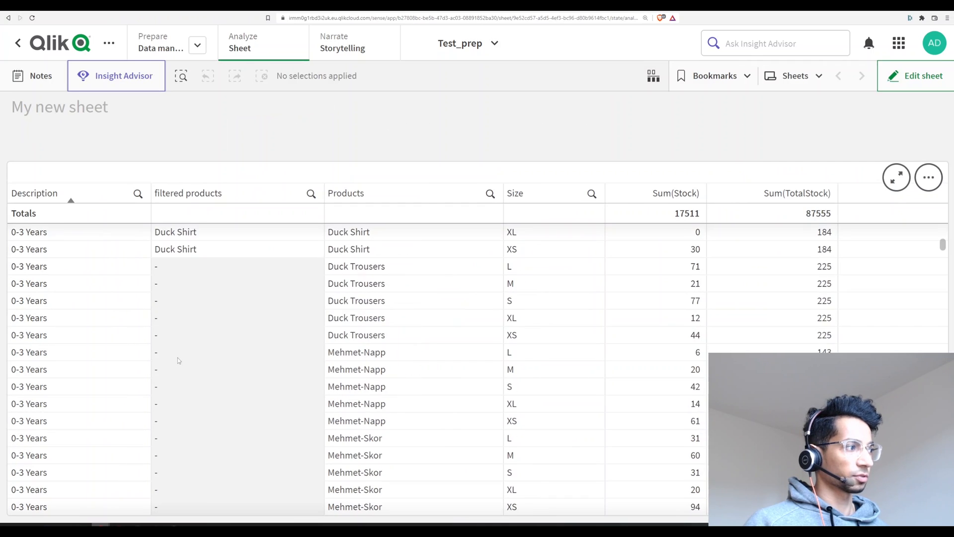
pyautogui.scroll(-3)
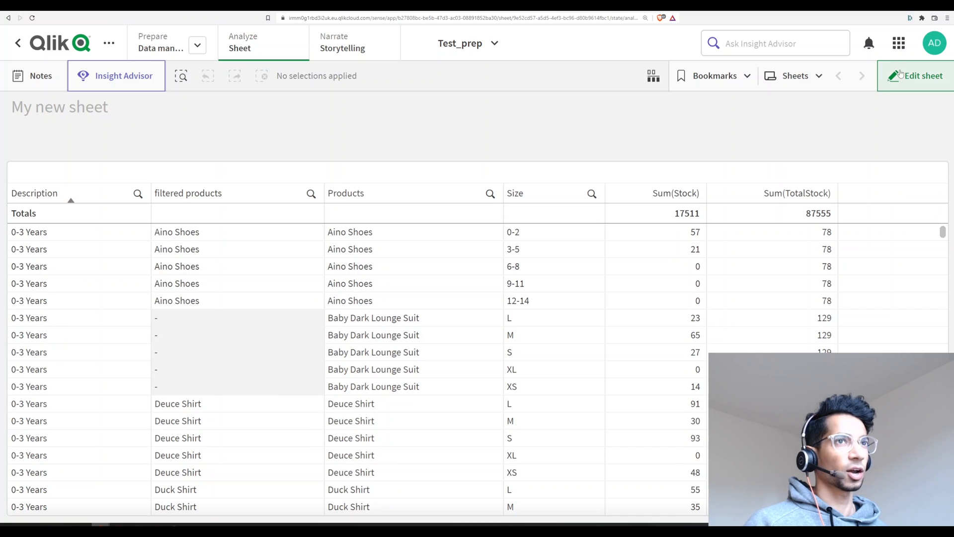
pyautogui.click(915, 76)
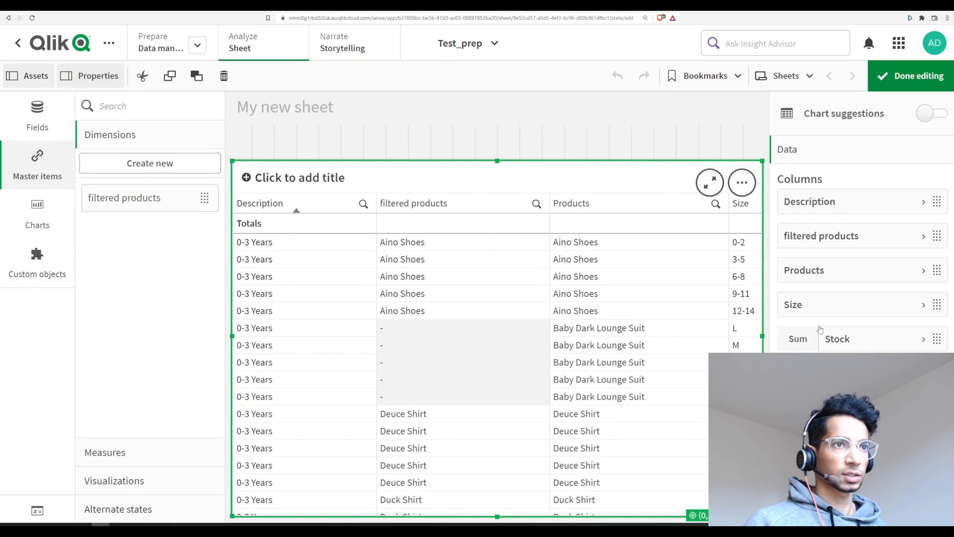
# Exclude null values from the filtered products column and finish editing.
pyautogui.click(821, 236)
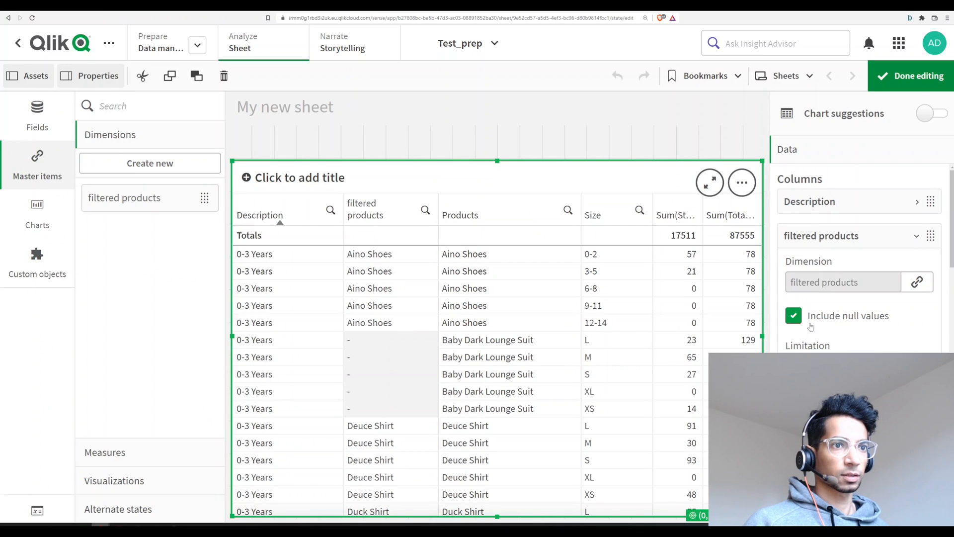
pyautogui.click(794, 315)
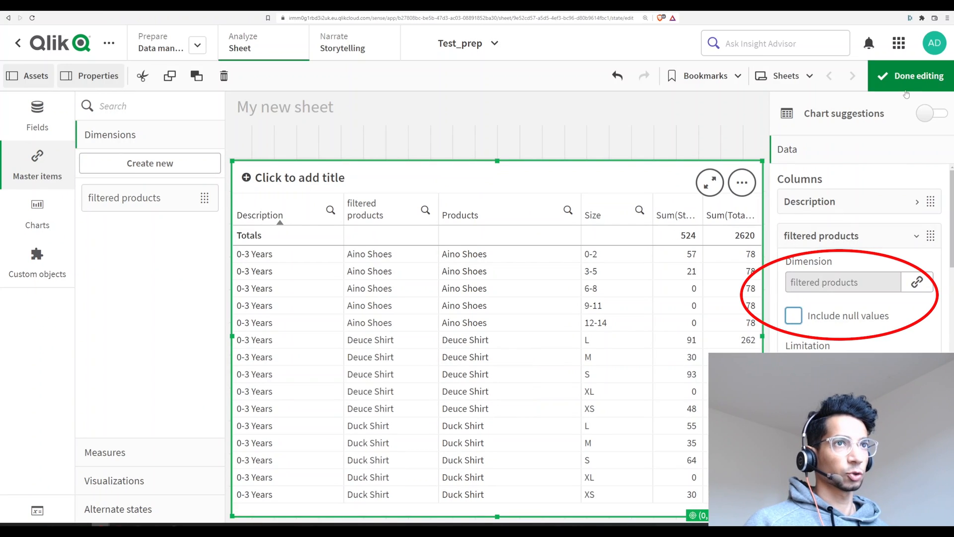
pyautogui.click(909, 75)
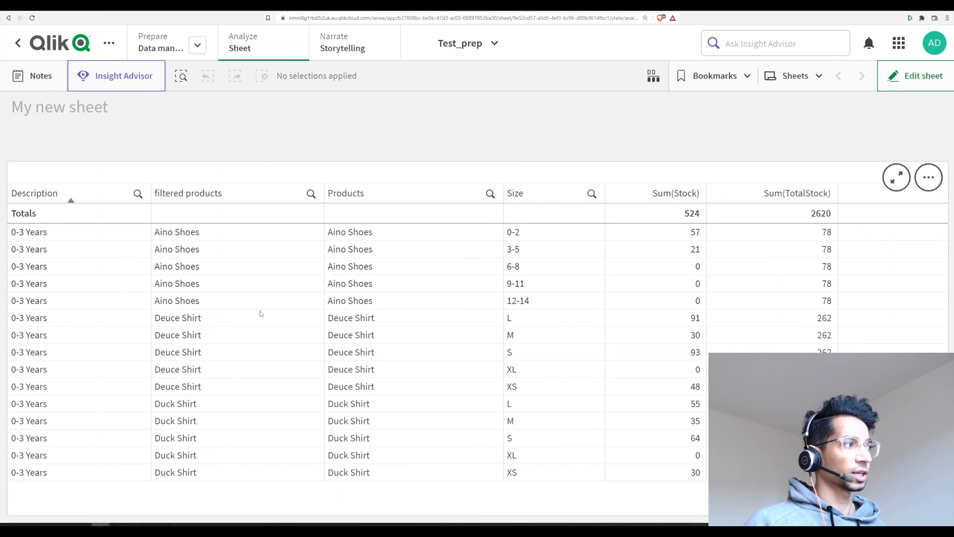
pyautogui.moveTo(208, 327)
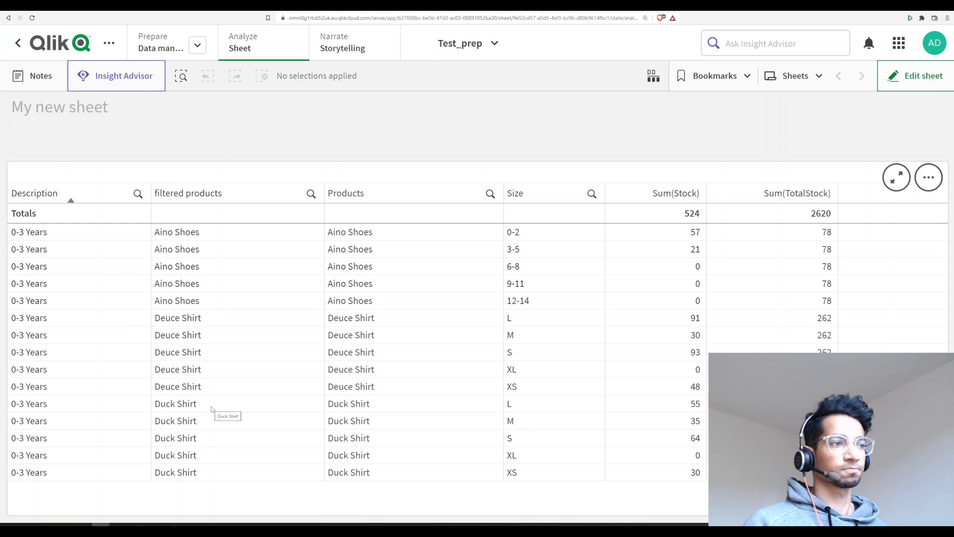
pyautogui.moveTo(177, 390)
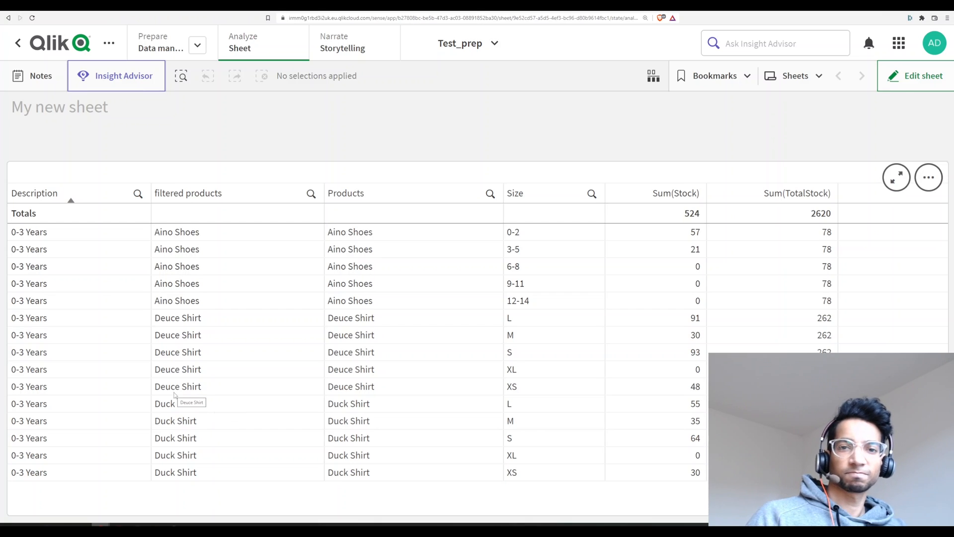